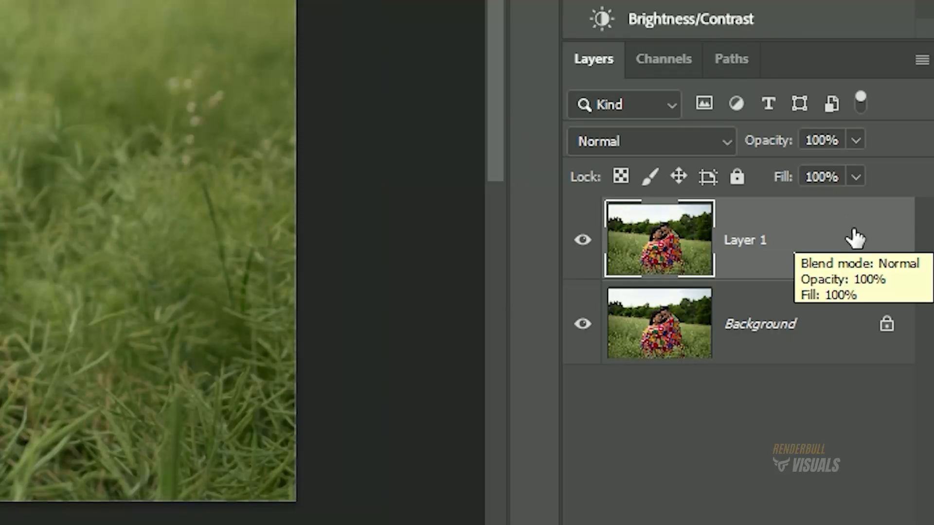
pyautogui.moveTo(856, 223)
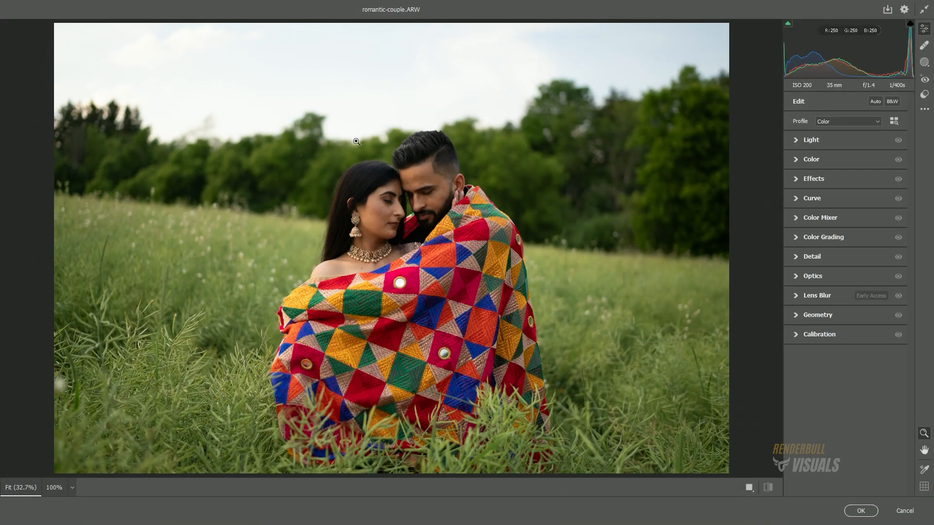
pyautogui.moveTo(760, 262)
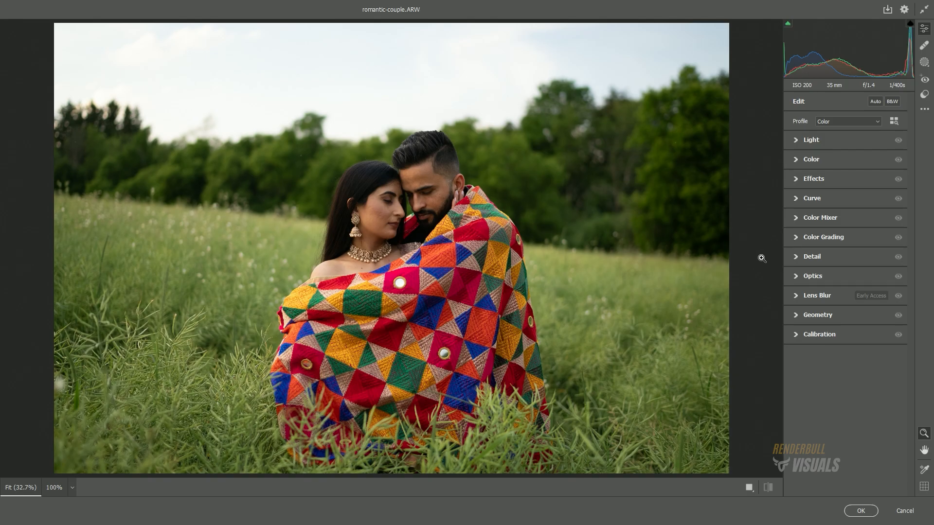
# Step: Adjust Light and Color, set Clarity +20 and give the curve a black point of Input 15, Output 0
pyautogui.click(810, 139)
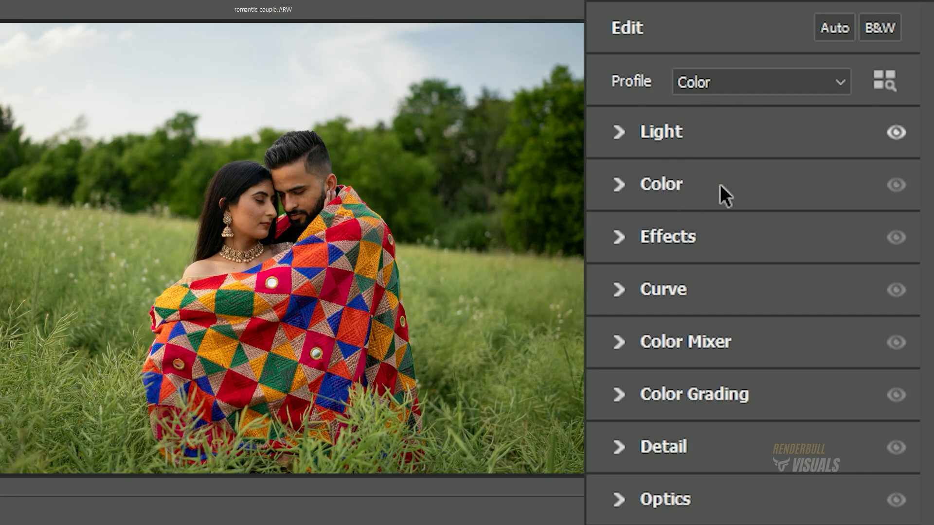
pyautogui.click(660, 184)
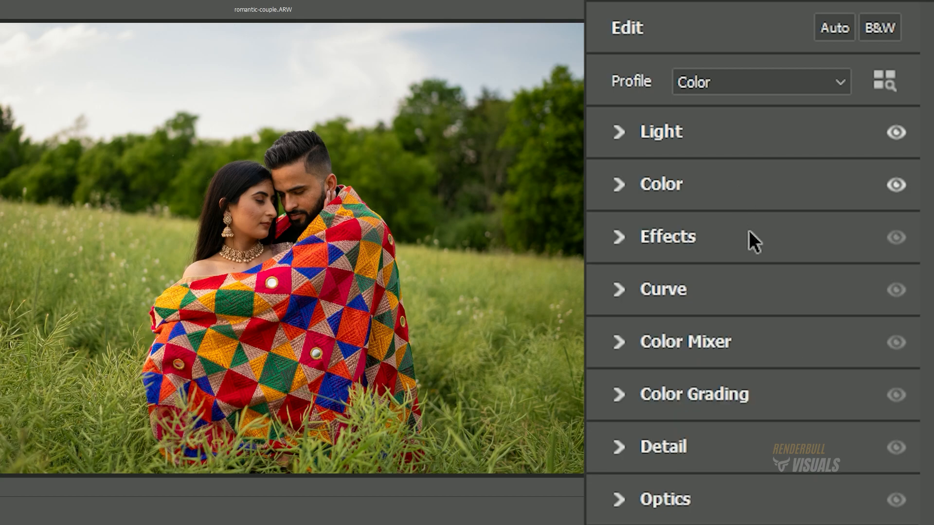
pyautogui.click(667, 236)
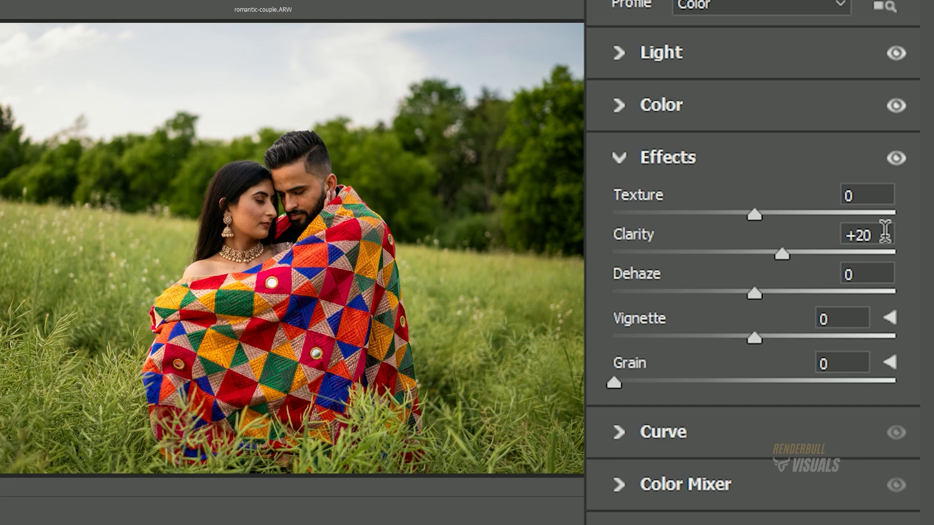
pyautogui.click(663, 432)
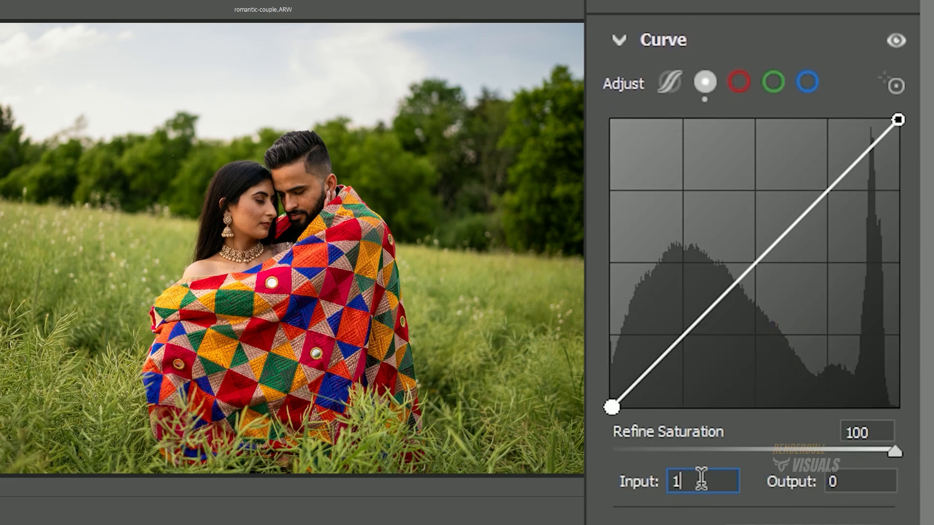
pyautogui.write('15')
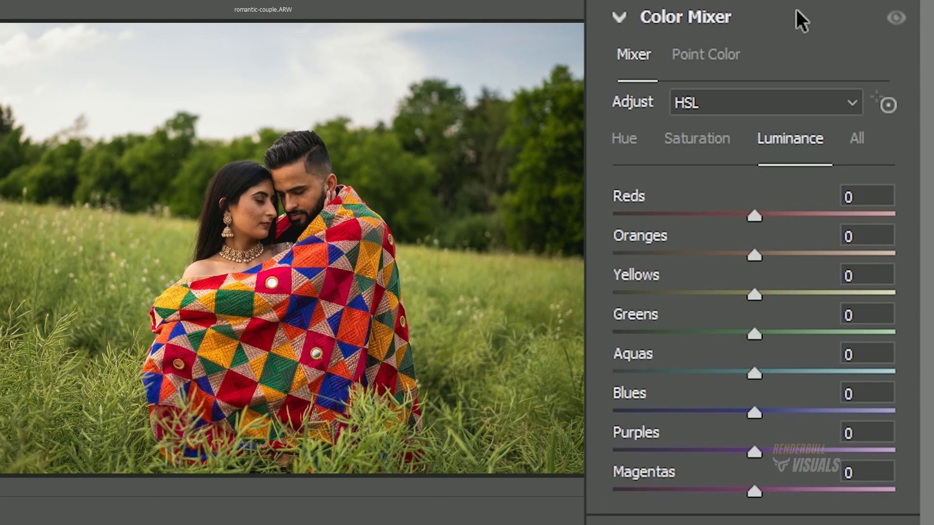
# Step: In HSL set Hue Reds +50, Yellows -100, Saturation Oranges -25 and Yellows–Magentas -100
pyautogui.click(622, 138)
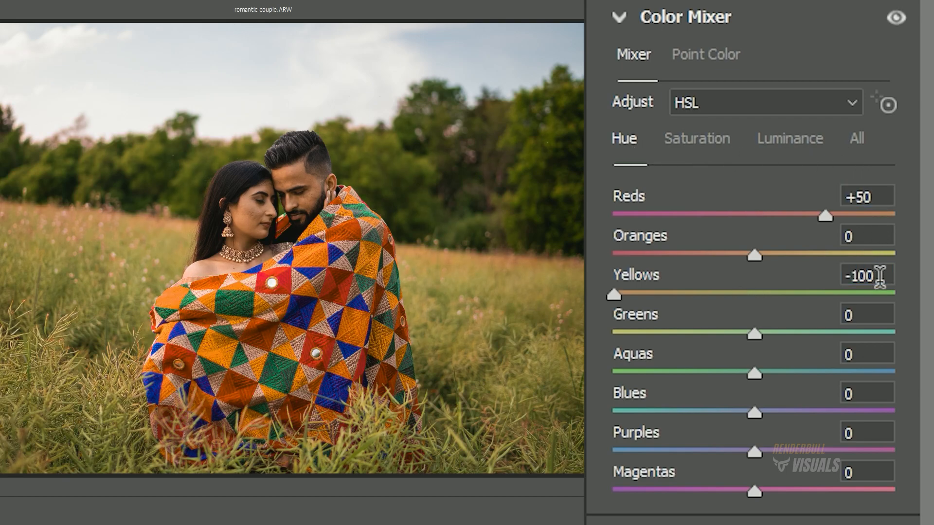
pyautogui.click(696, 138)
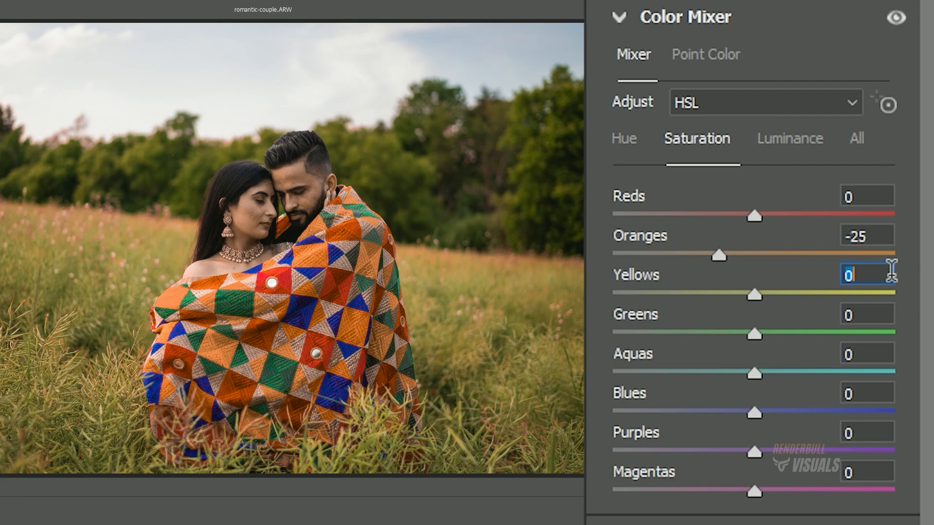
pyautogui.write('-100')
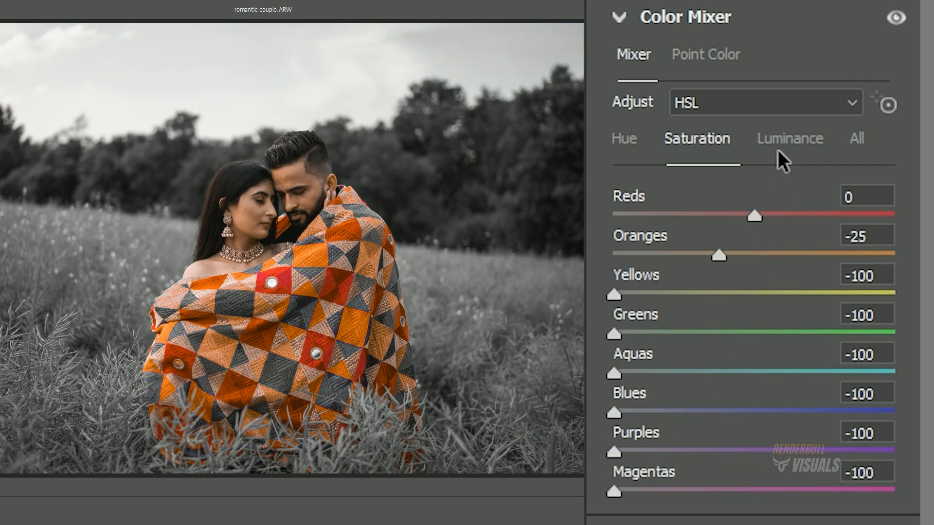
pyautogui.click(790, 138)
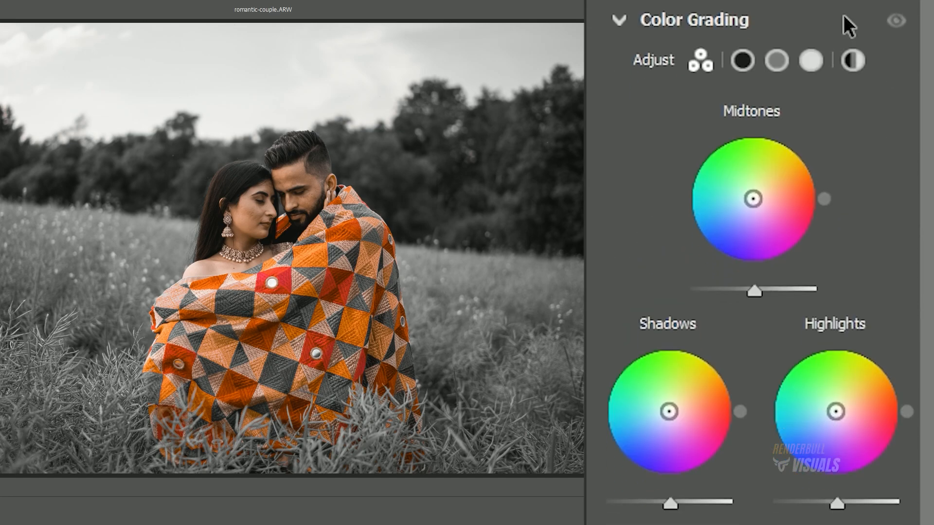
# Step: Set Detail Sharpening 5, Optics Vignette -70 and Calibration Green Primary Hue +100
pyautogui.click(809, 60)
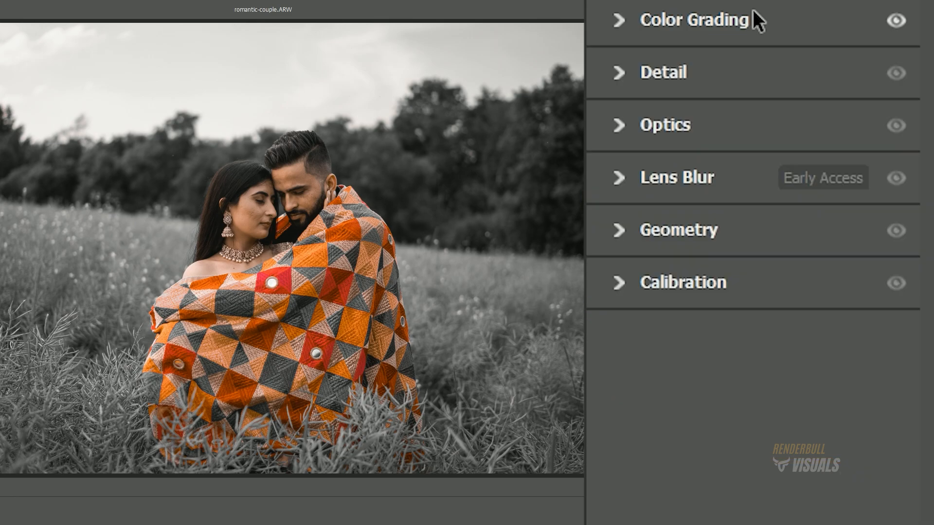
pyautogui.click(663, 72)
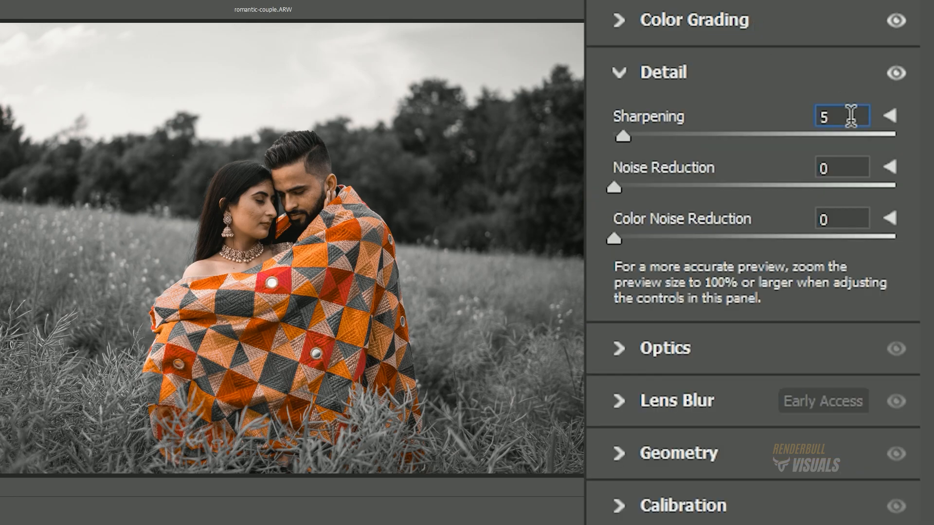
pyautogui.moveTo(831, 96)
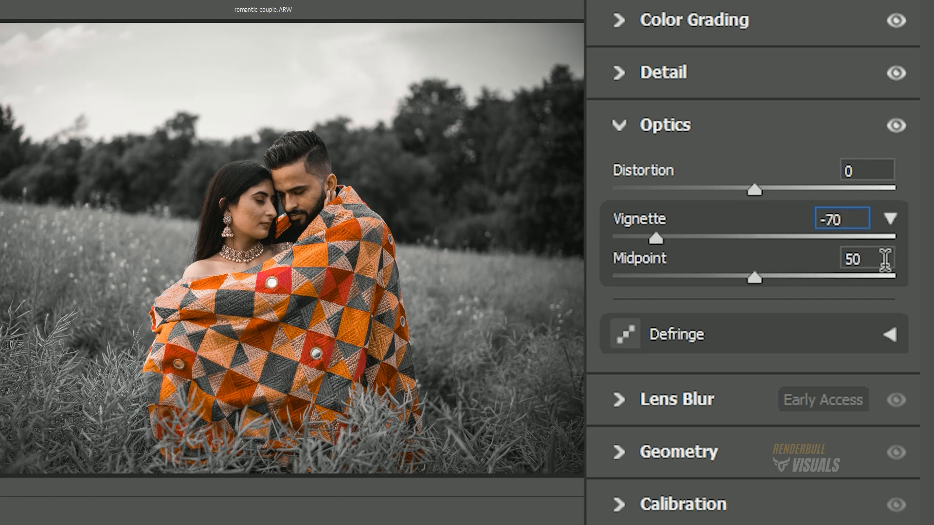
pyautogui.click(619, 126)
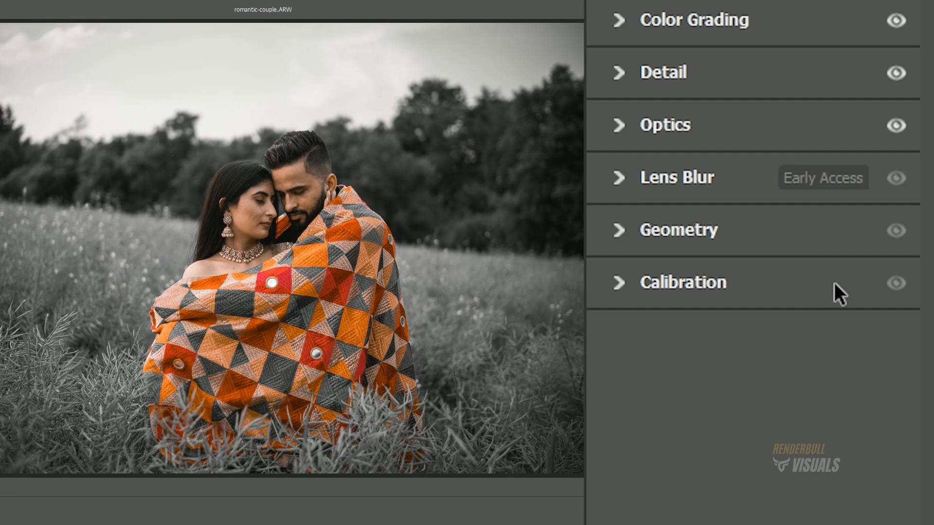
pyautogui.click(682, 282)
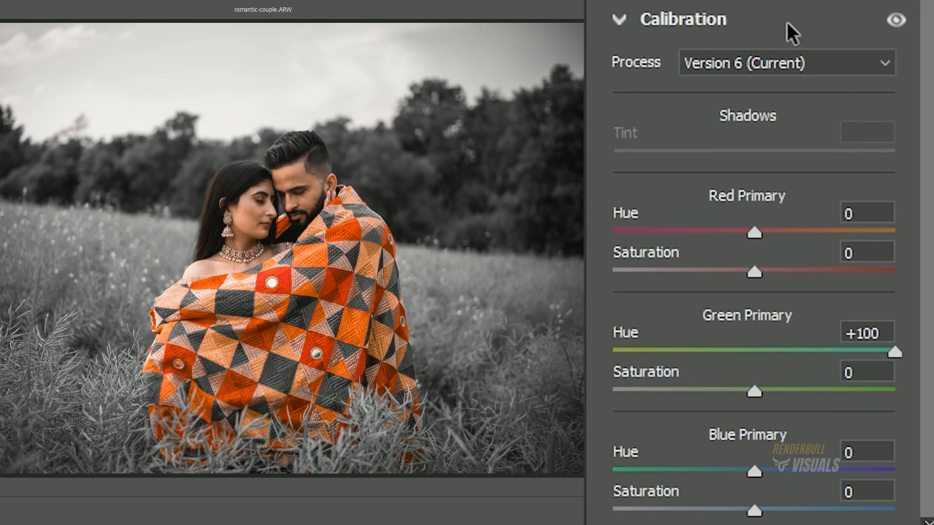
pyautogui.click(619, 19)
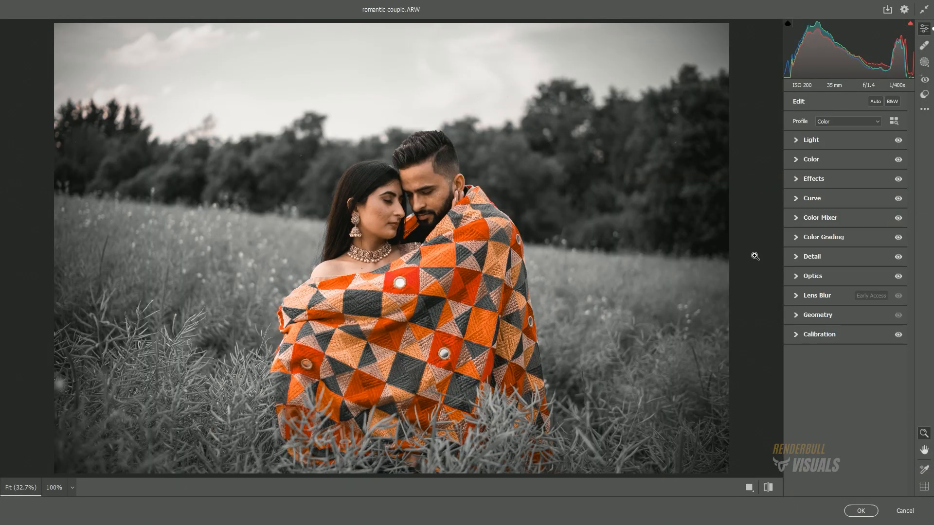
pyautogui.moveTo(754, 386)
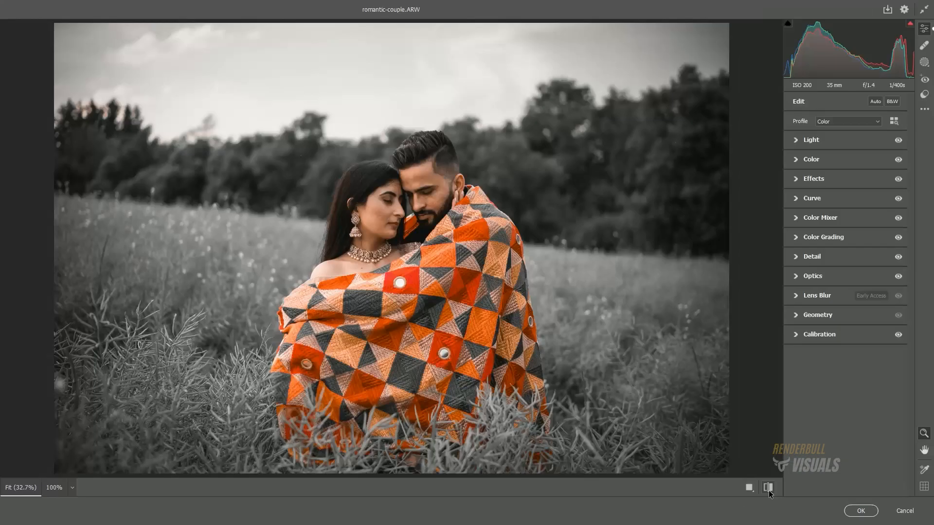
# Step: Compare the moody edit against the original couple photo, then restore the edited preview
pyautogui.click(768, 487)
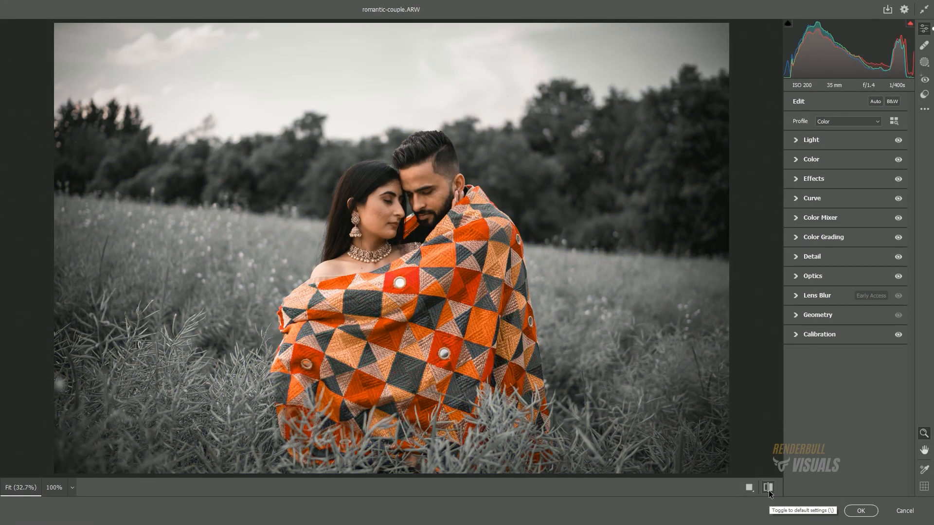
pyautogui.click(767, 487)
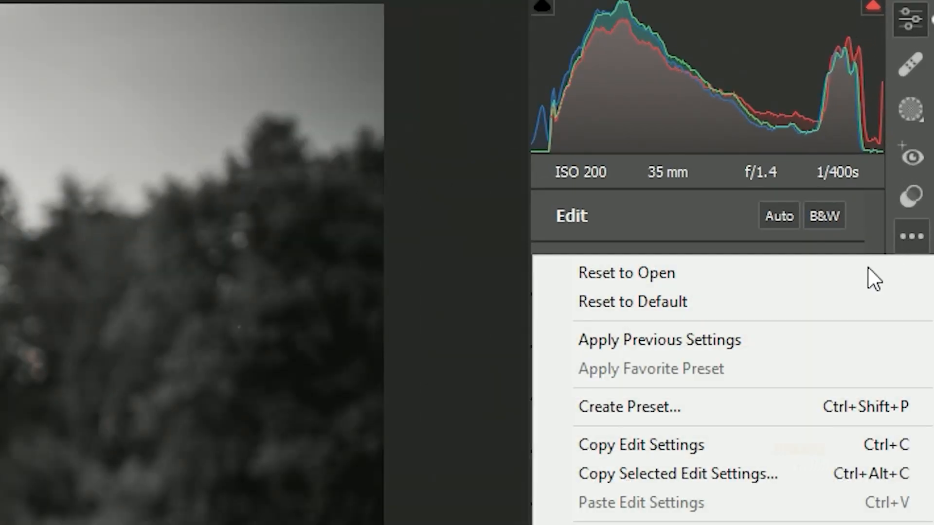
# Step: Create a user preset named Renderbull Moody Black Tone and commit the Camera Raw edit
pyautogui.click(628, 406)
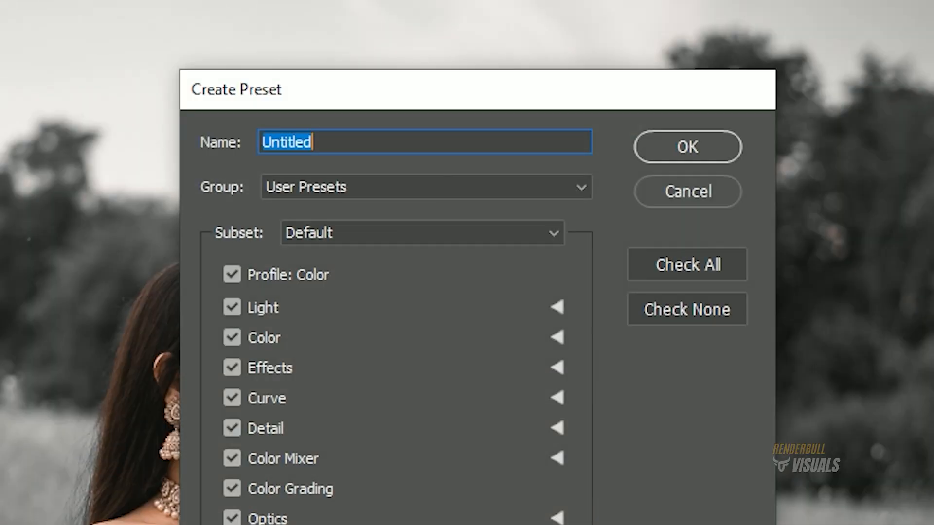
pyautogui.write('Renderbull Moody')
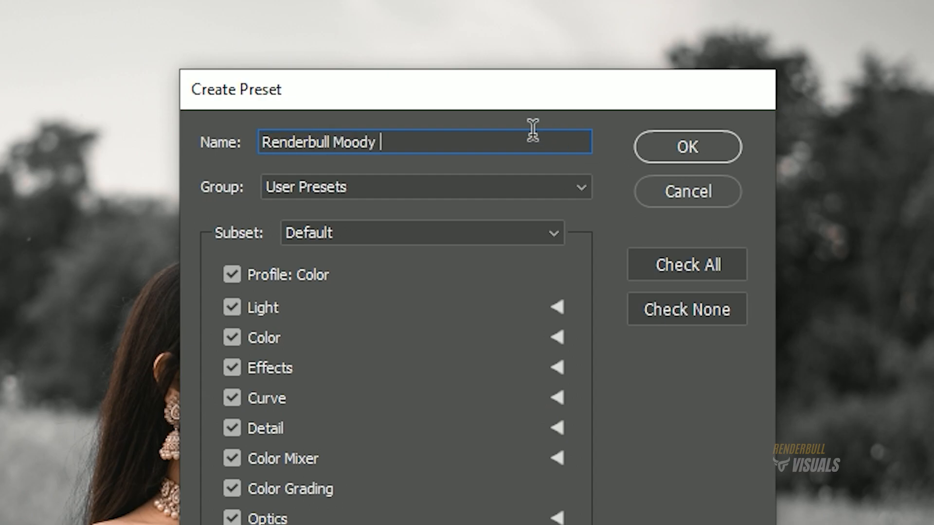
pyautogui.click(686, 146)
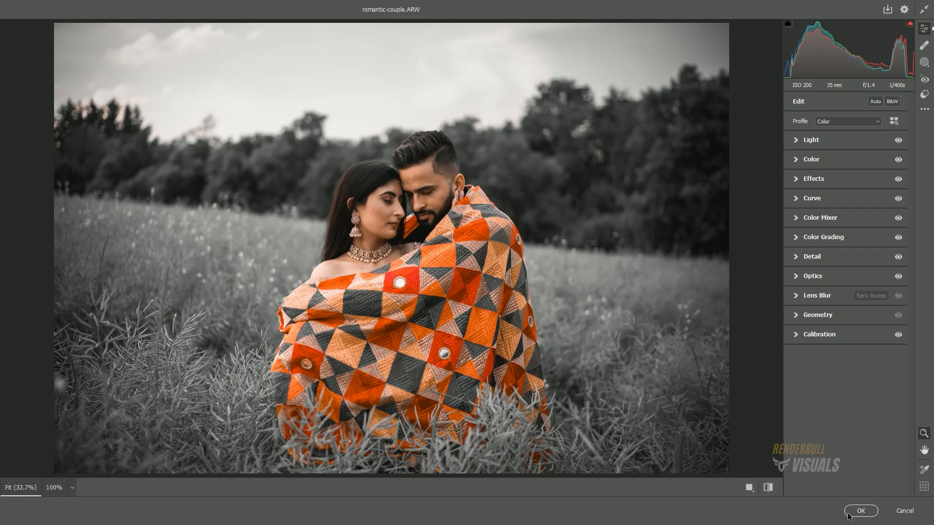
pyautogui.click(859, 511)
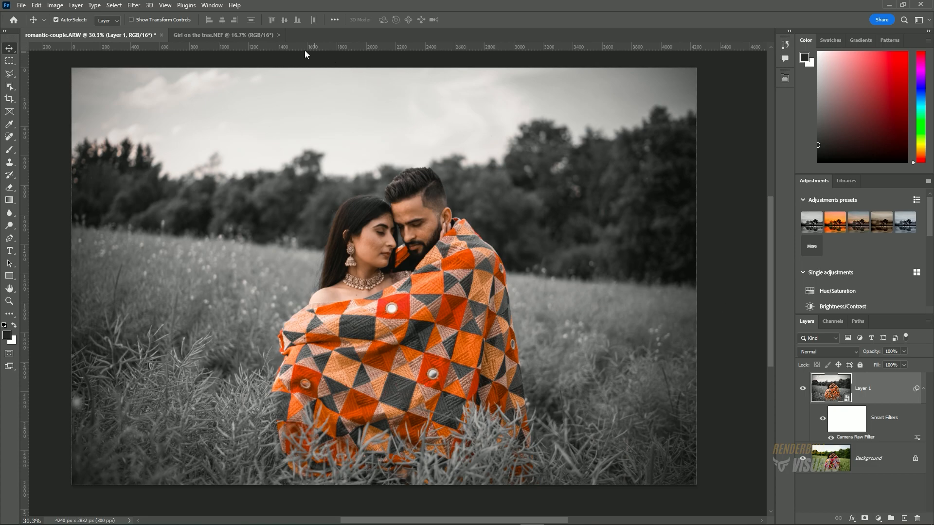
# Step: Switch to the Girl on the tree document and convert Layer 1 to a smart object for Camera Raw
pyautogui.click(224, 35)
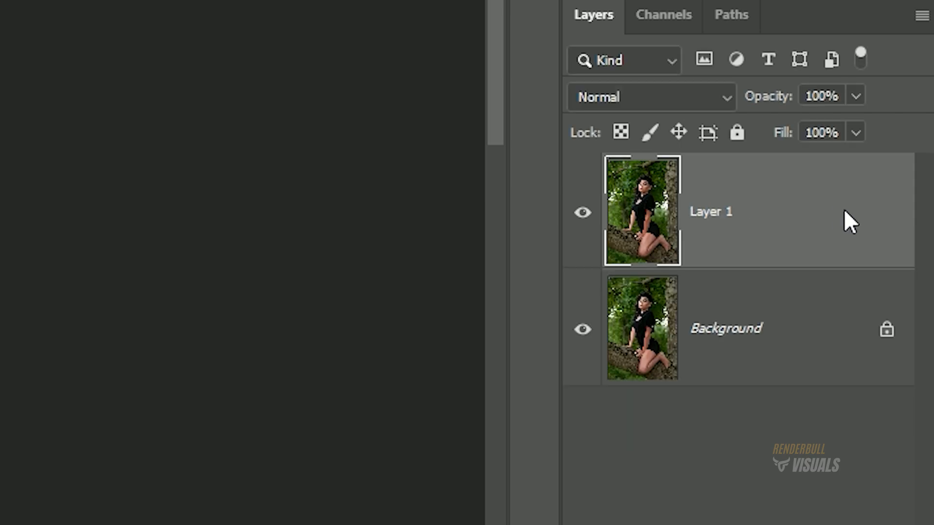
pyautogui.rightClick(709, 211)
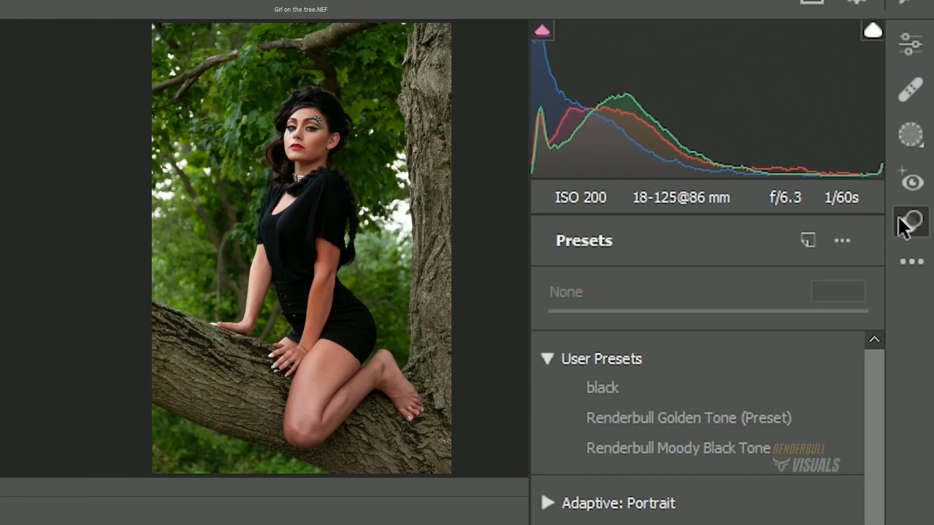
# Step: Apply the Renderbull Moody Black Tone user preset to the portrait at an amount of 104
pyautogui.click(677, 449)
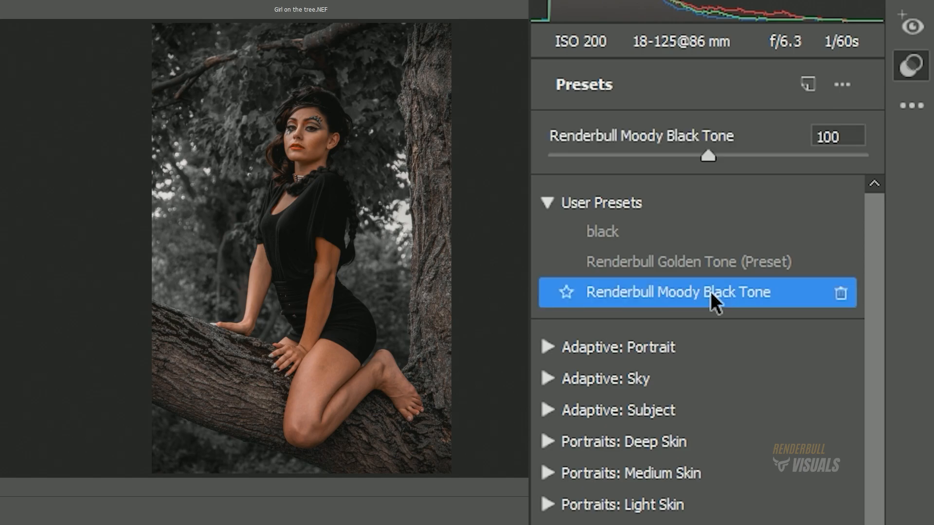
pyautogui.moveTo(715, 301)
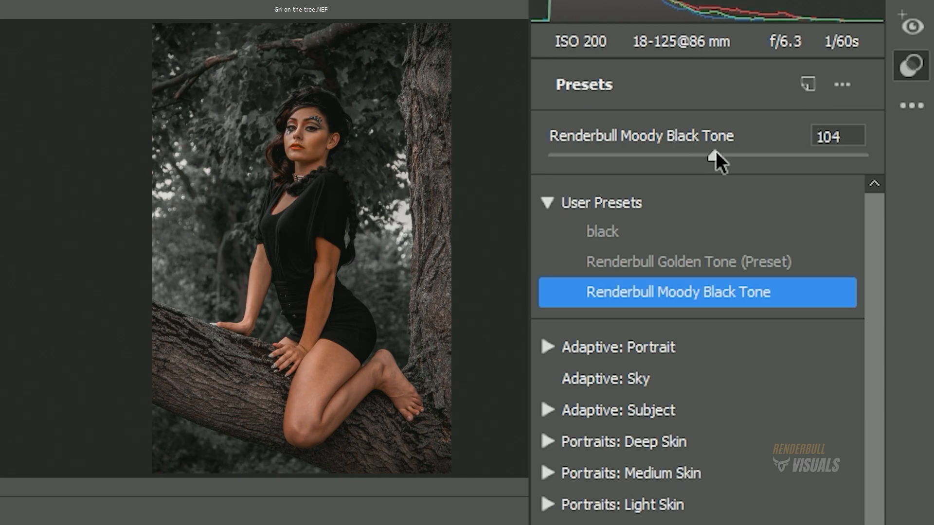
pyautogui.click(910, 71)
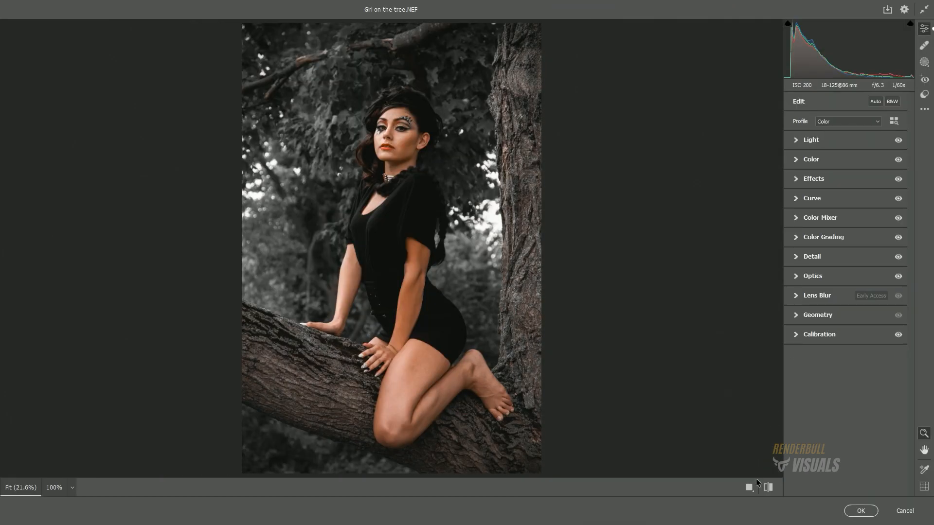
# Step: Check the portrait's moody edit against the original and commit the Camera Raw filter
pyautogui.click(767, 488)
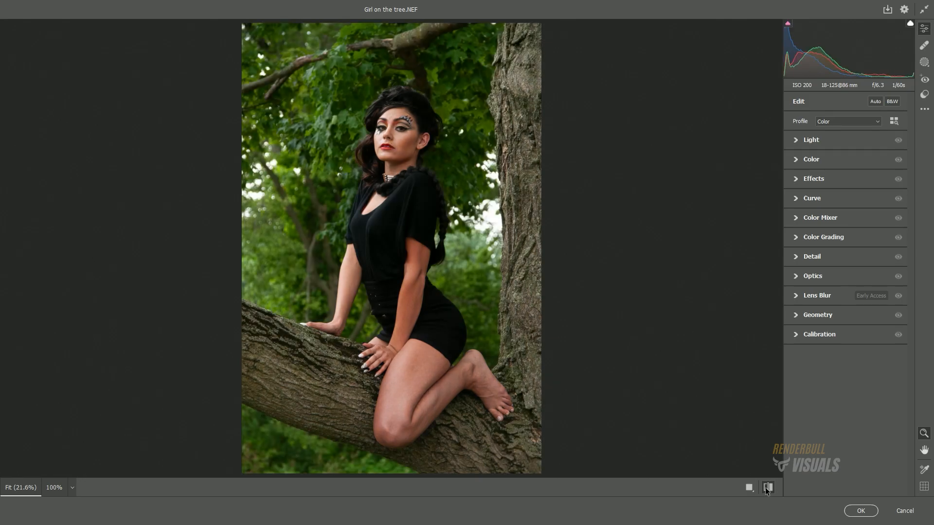
pyautogui.click(768, 487)
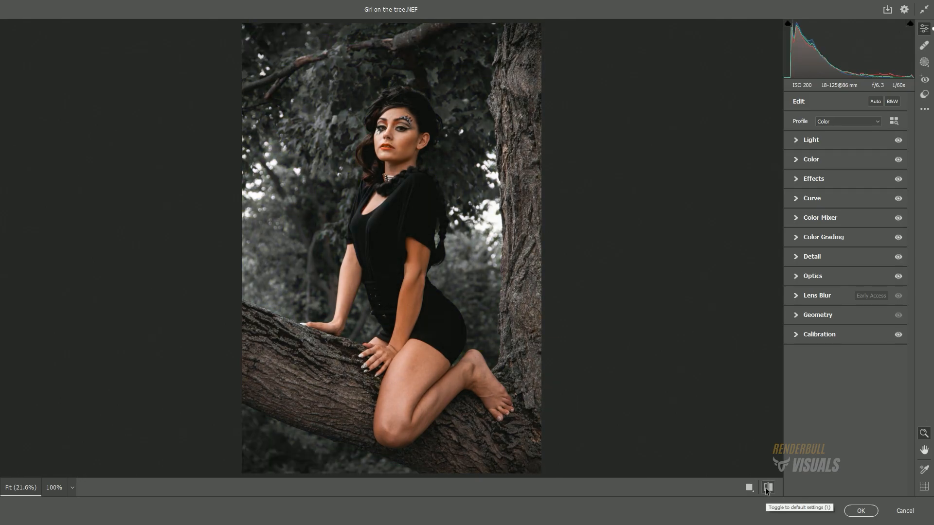
pyautogui.click(768, 488)
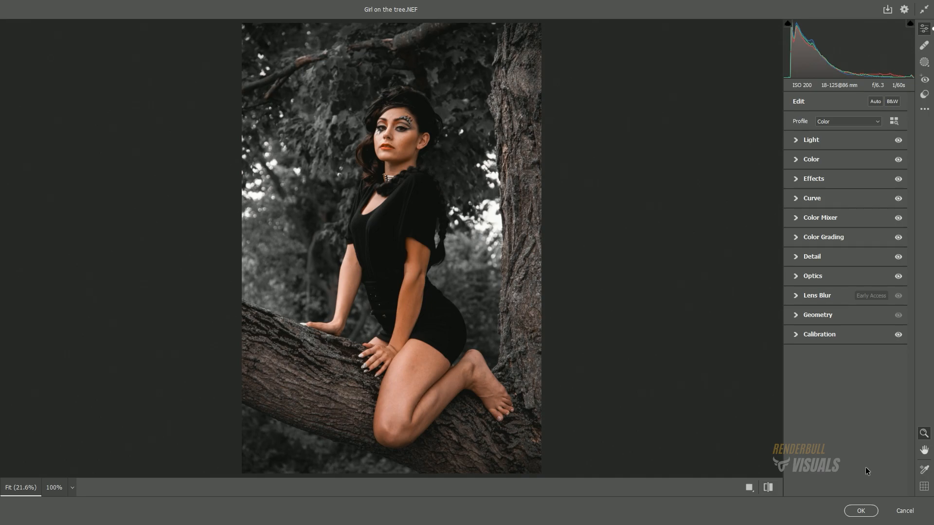
pyautogui.click(860, 511)
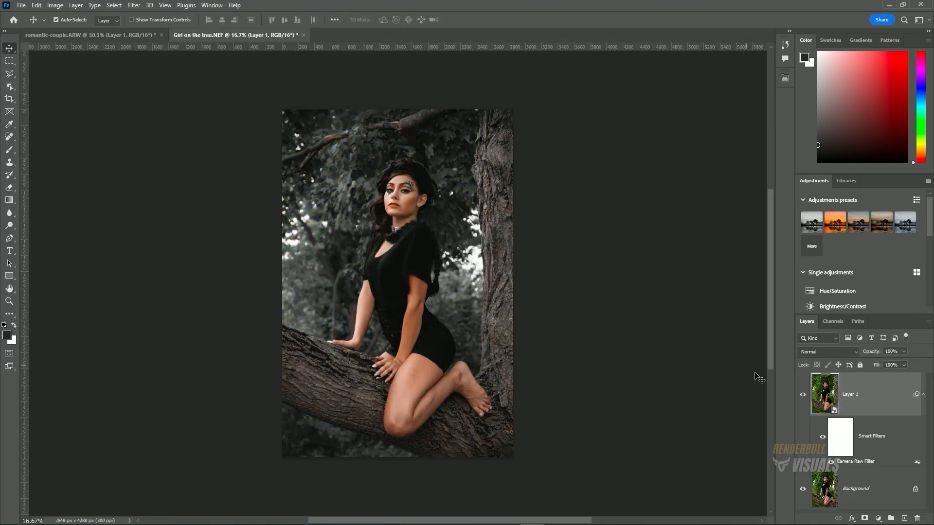
# Step: Toggle Layer 1's visibility to compare the committed grey edit with the original photo
pyautogui.click(803, 394)
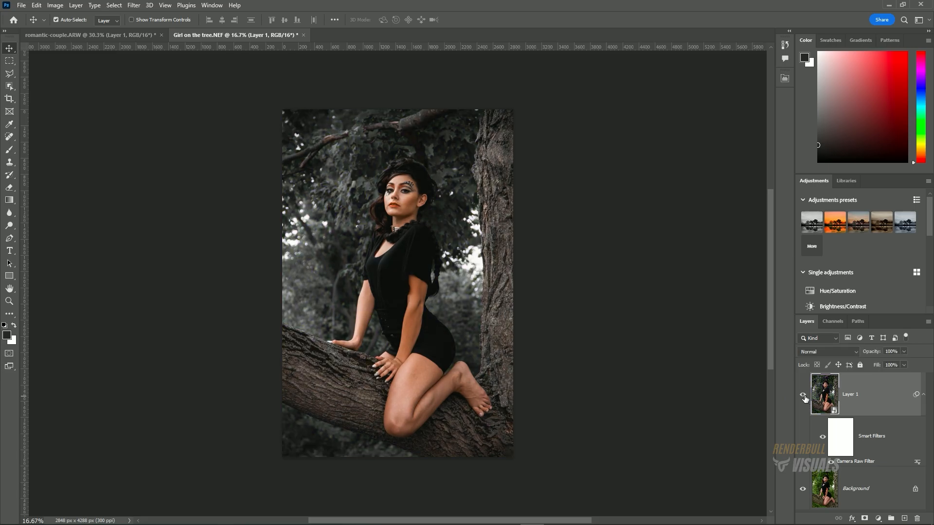
pyautogui.click(803, 394)
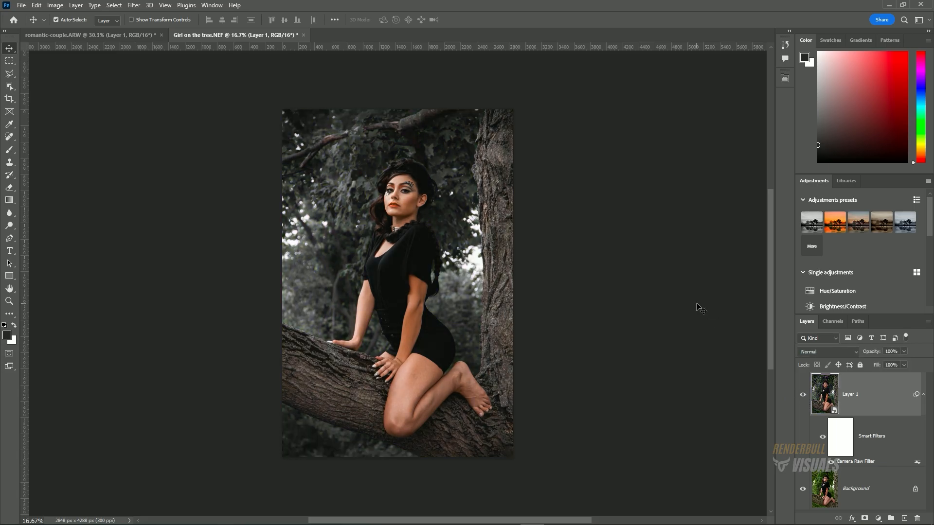